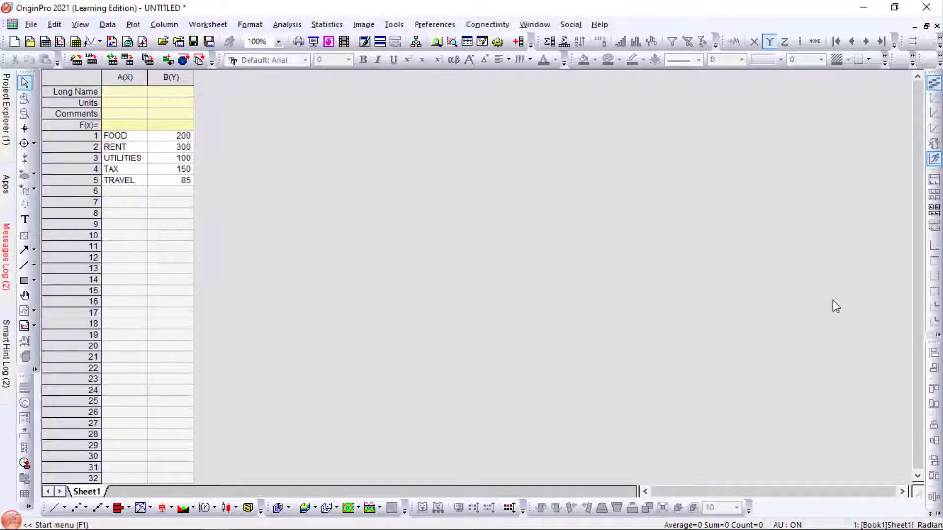
pyautogui.moveTo(420, 135)
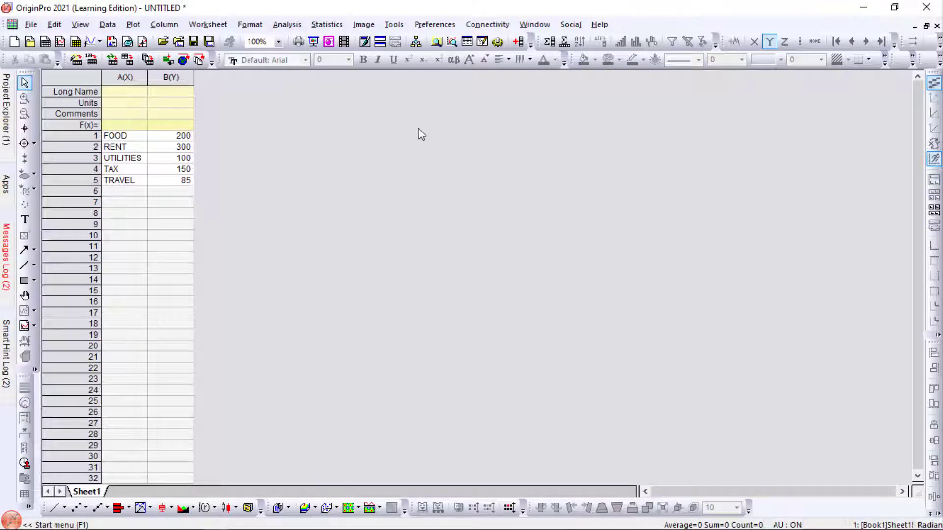
# Step: Select the expense category and amount columns A and B in the worksheet
pyautogui.click(125, 76)
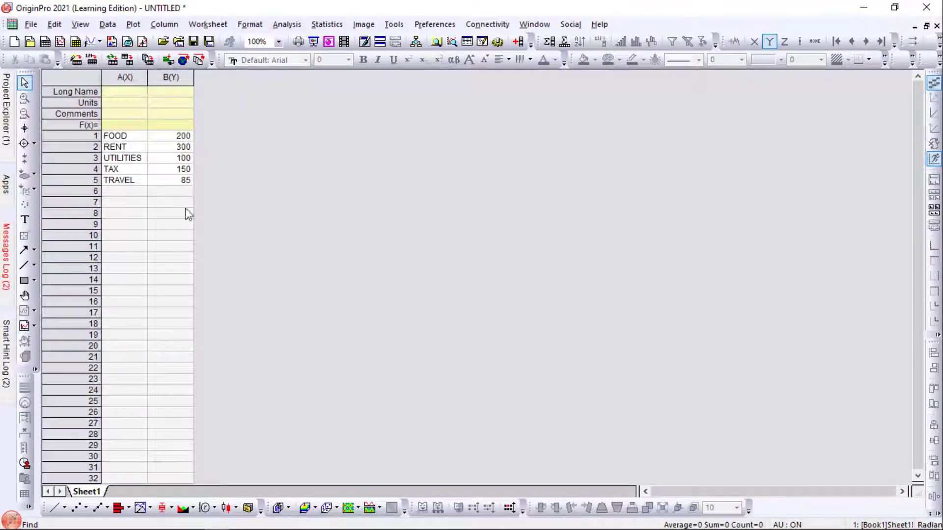
pyautogui.moveTo(131, 141)
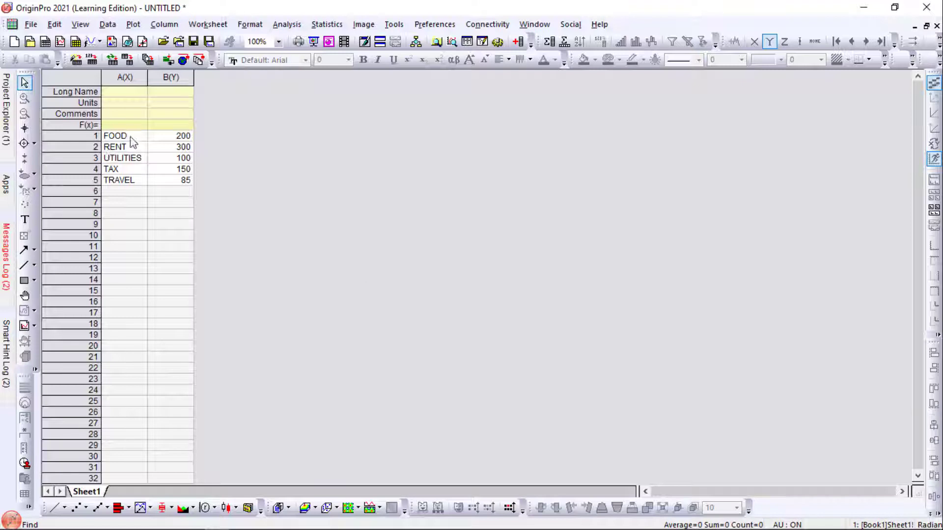
pyautogui.click(124, 146)
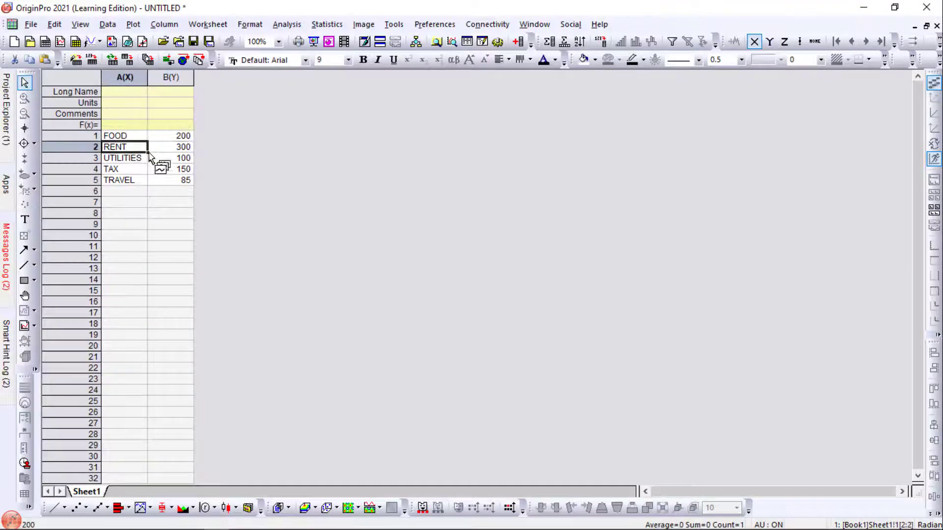
pyautogui.click(171, 180)
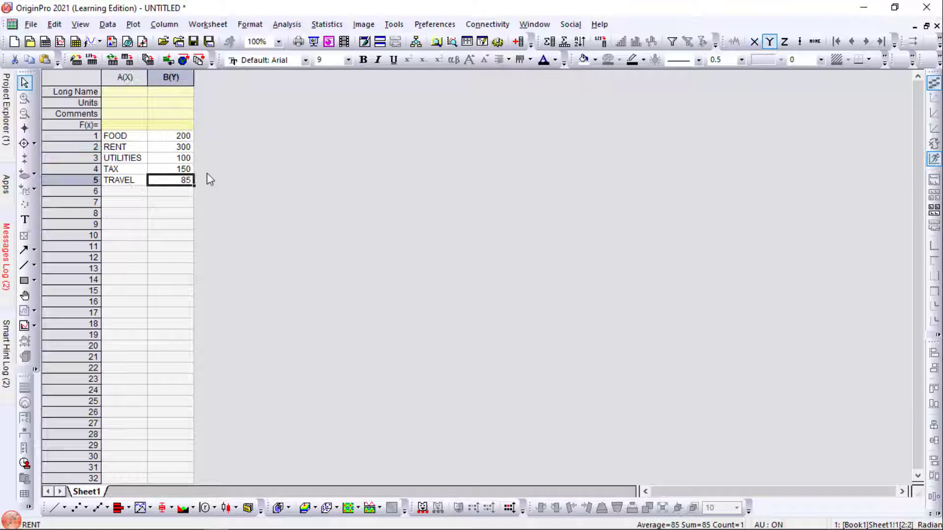
pyautogui.click(410, 173)
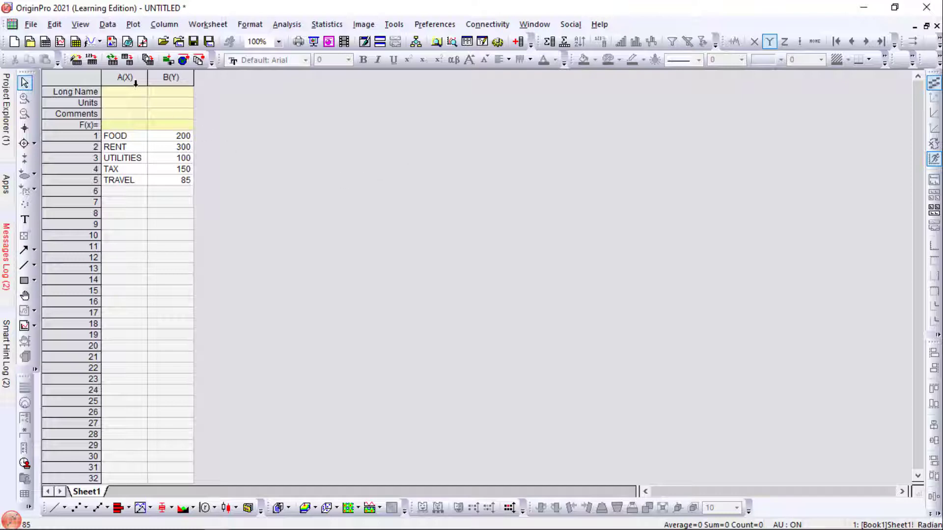
# Step: Create a 3D colour pie chart of the expenses from the Basic 2D plot types
pyautogui.click(132, 23)
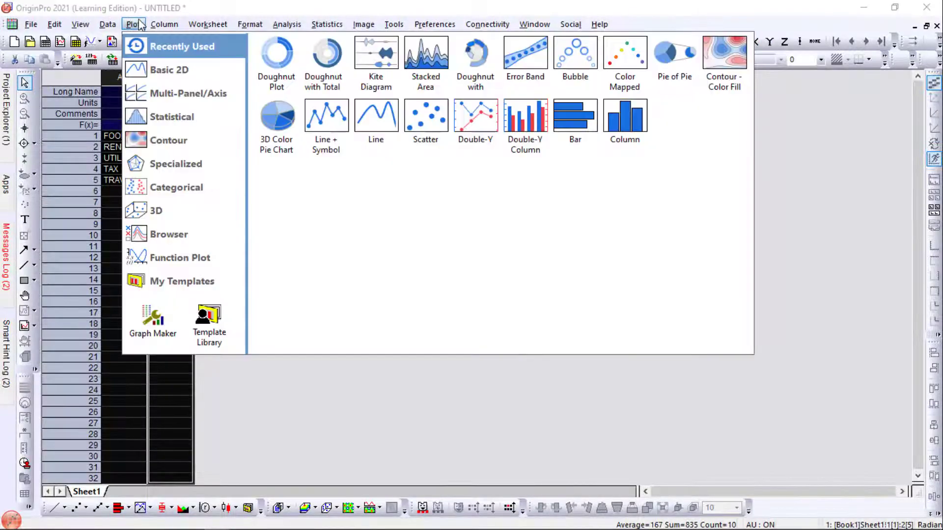
pyautogui.click(170, 69)
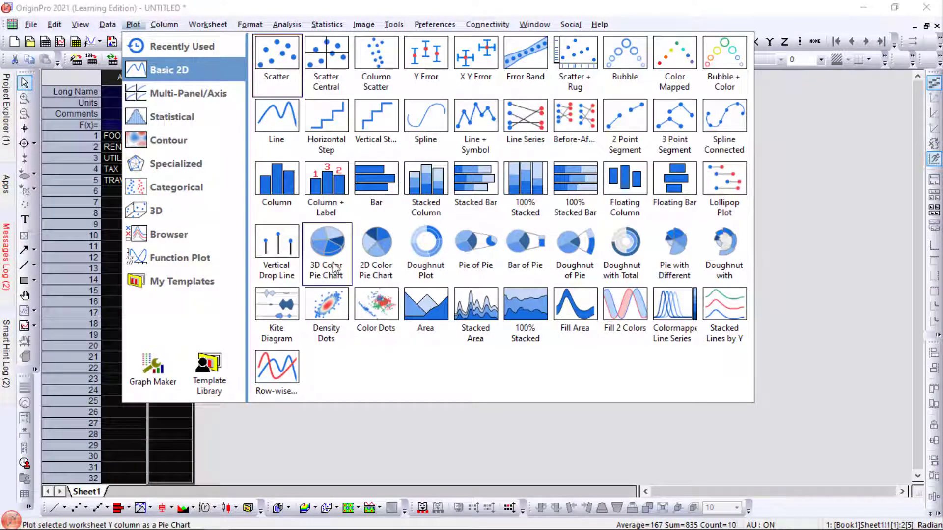
pyautogui.moveTo(326, 253)
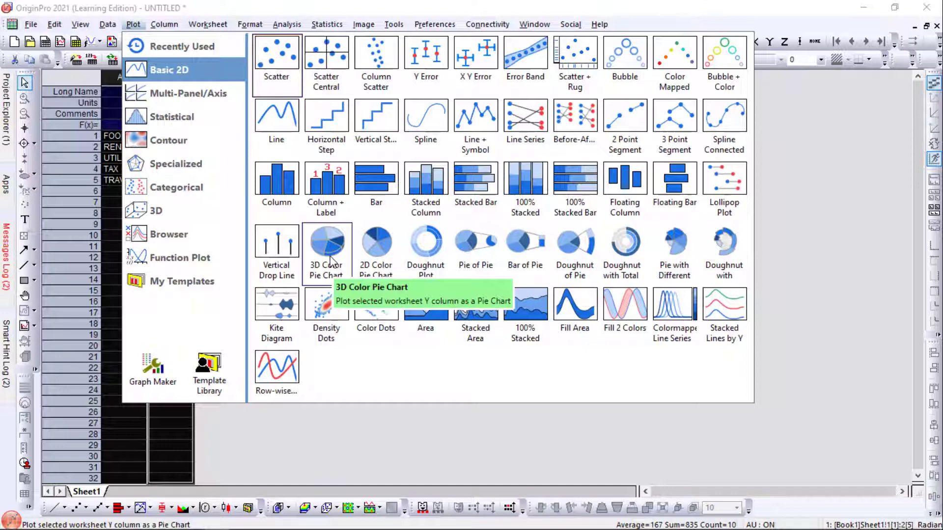
pyautogui.click(326, 246)
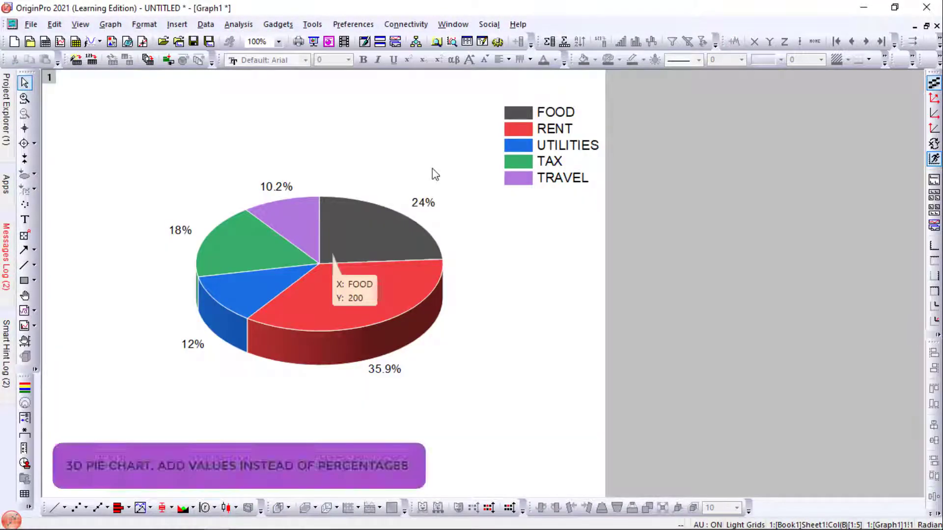
pyautogui.moveTo(277, 195)
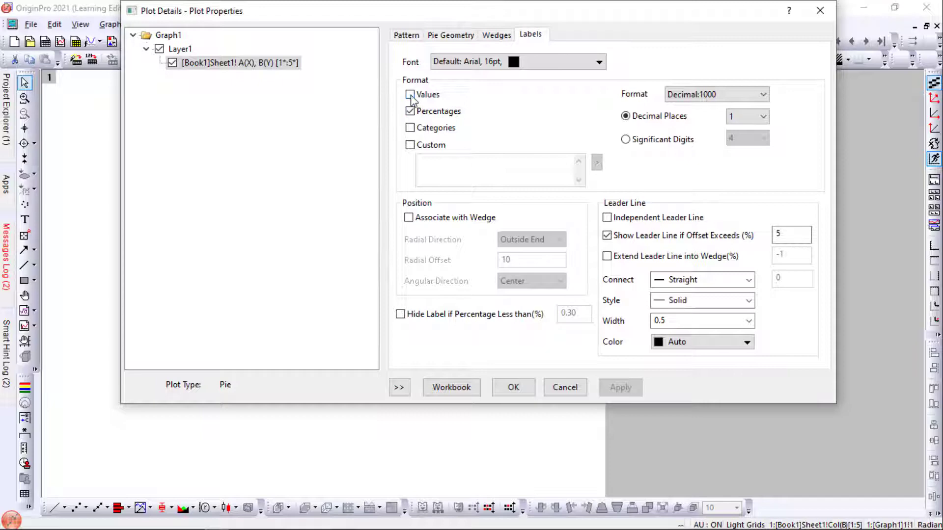
# Step: Show both values and percentages in the pie slice labels and apply
pyautogui.click(411, 94)
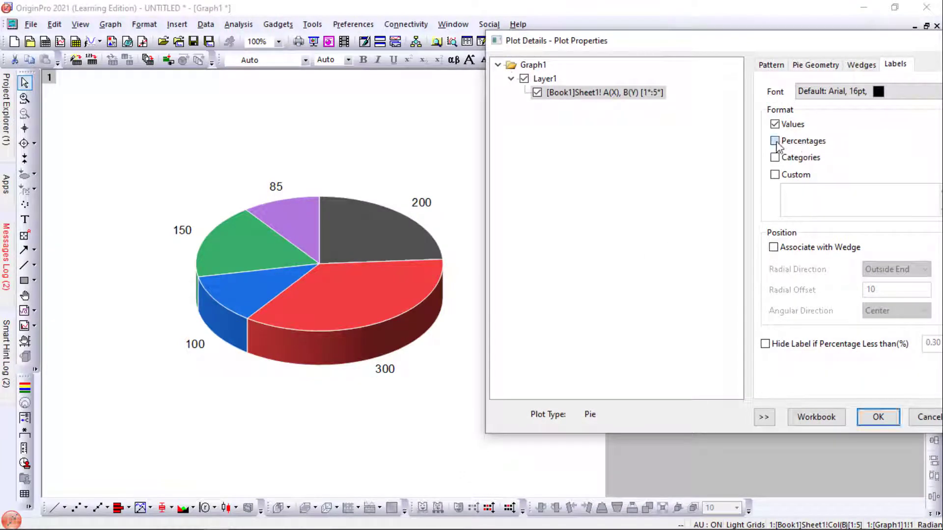
pyautogui.click(775, 140)
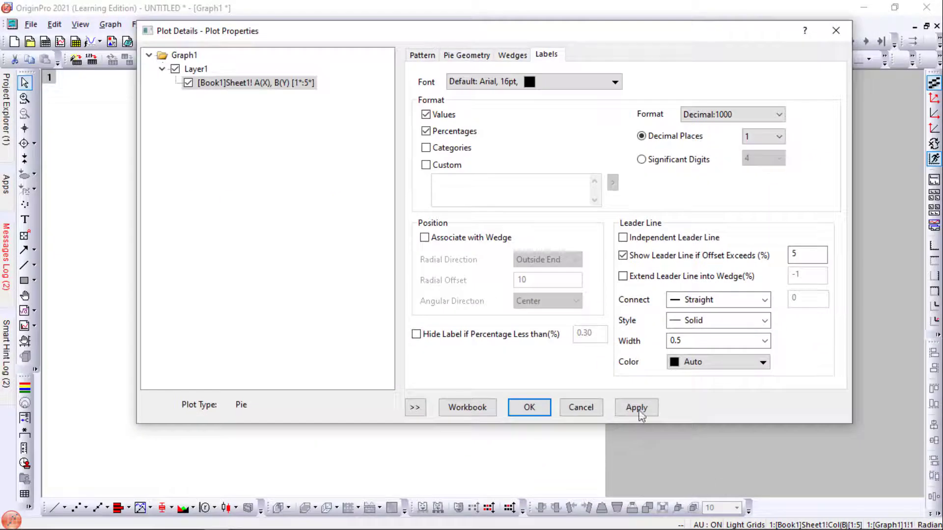
pyautogui.click(636, 407)
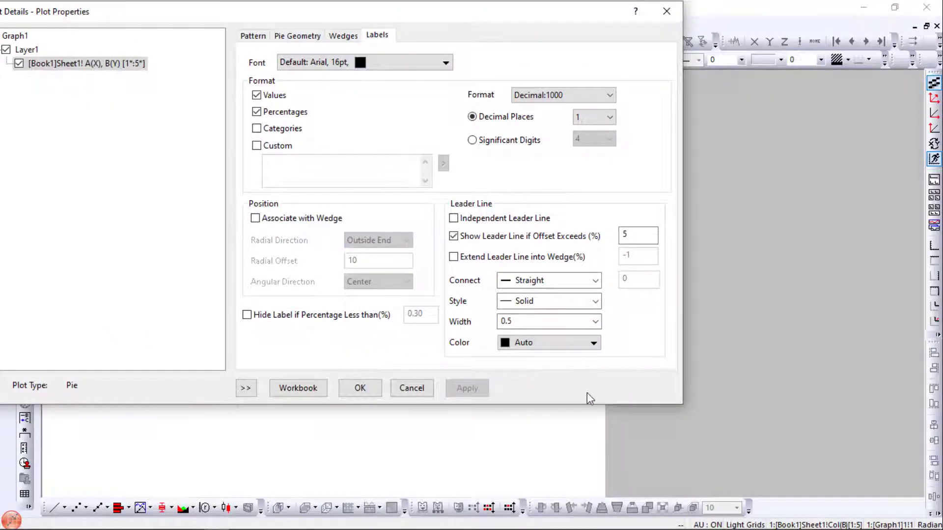
# Step: Explode the RENT wedge out of the 3D pie via the Wedges settings and apply
pyautogui.click(343, 35)
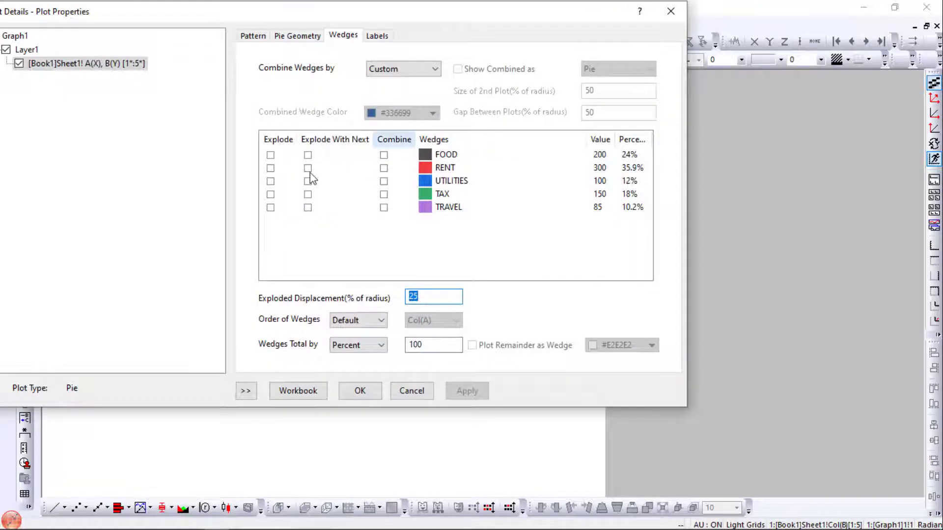
pyautogui.moveTo(288, 182)
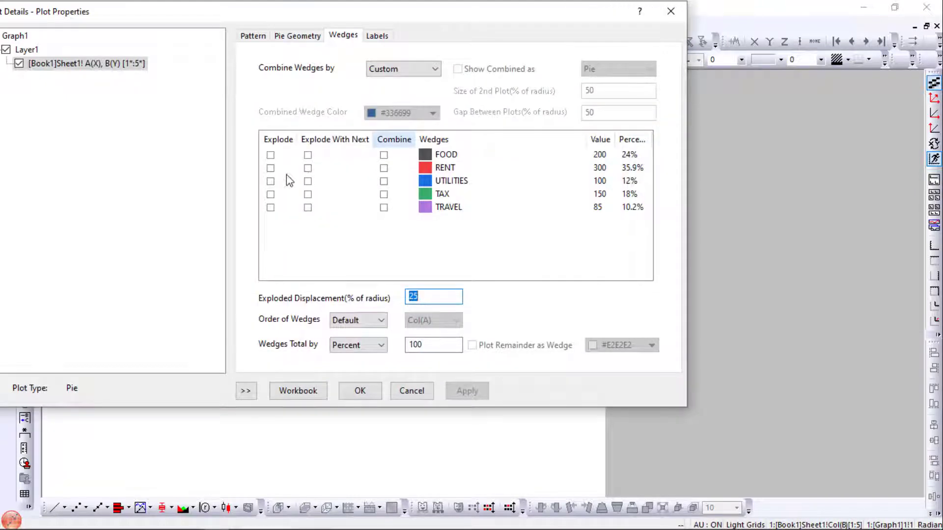
pyautogui.moveTo(366, 168)
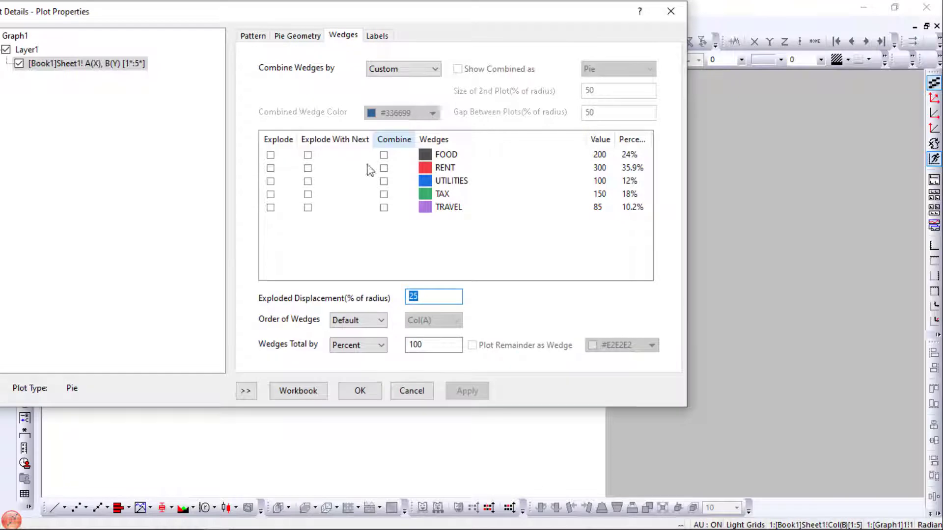
pyautogui.click(270, 168)
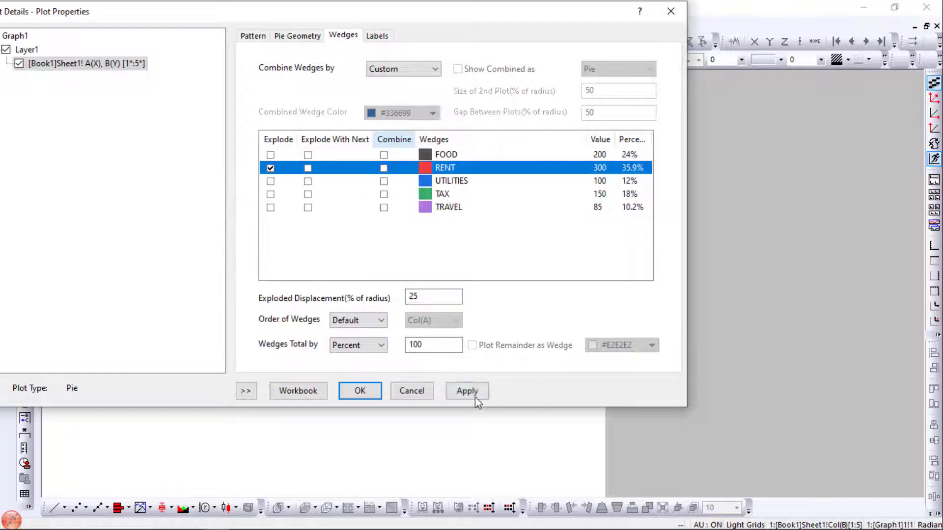
pyautogui.click(468, 391)
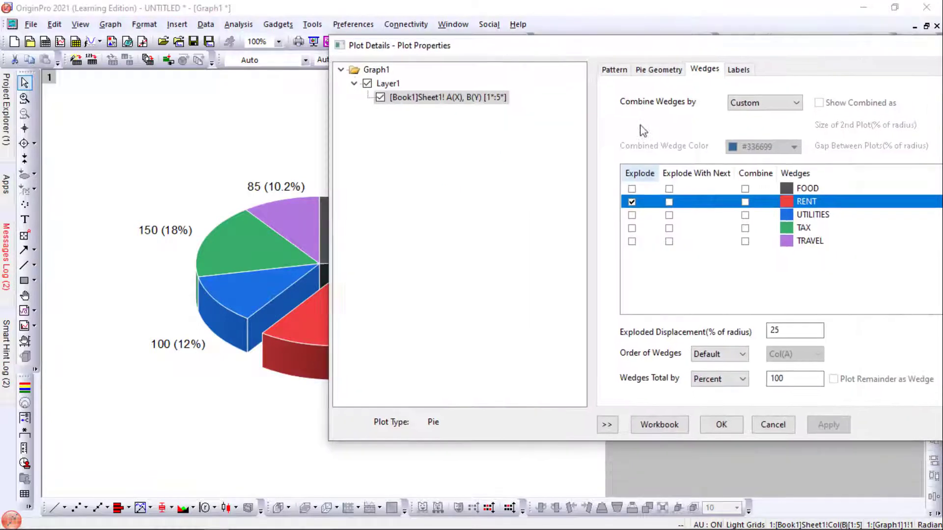
pyautogui.click(631, 201)
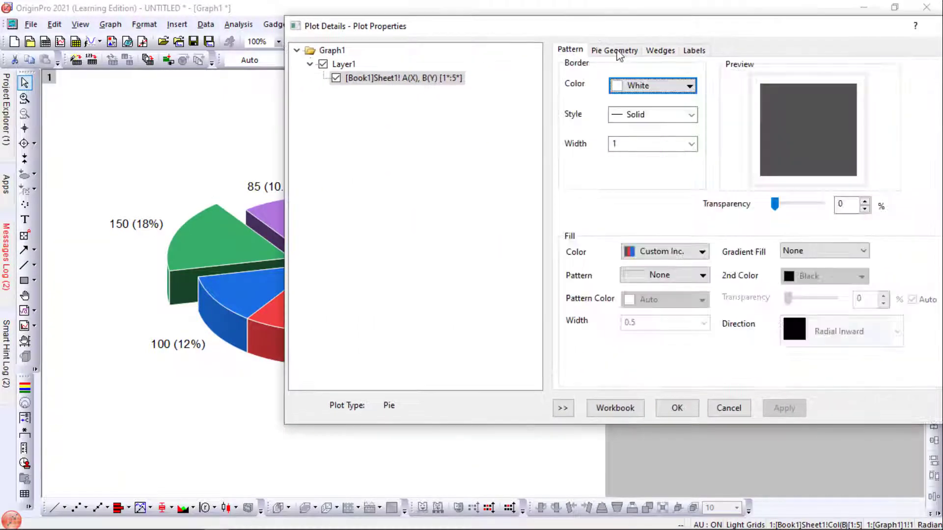
# Step: Set the 3D pie wedge border colour to None, apply, and close Plot Details
pyautogui.click(652, 85)
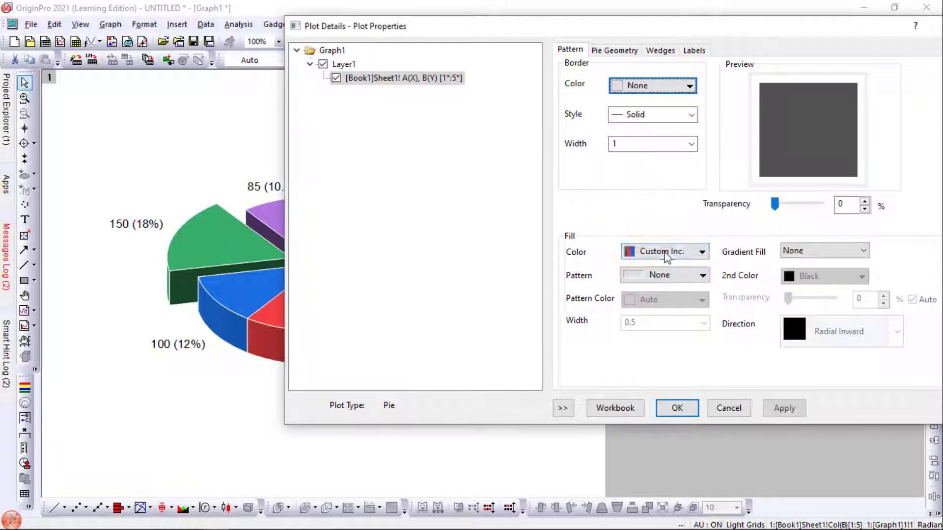
pyautogui.click(784, 409)
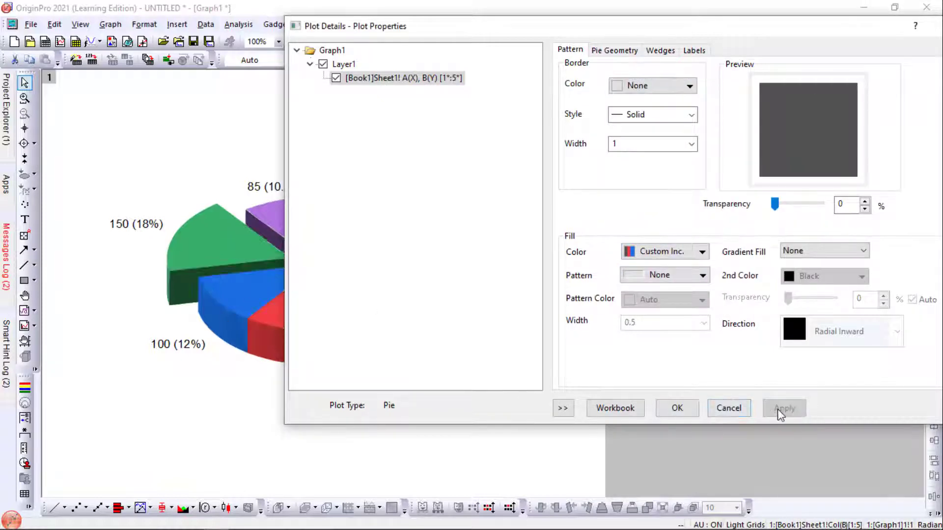
pyautogui.click(784, 409)
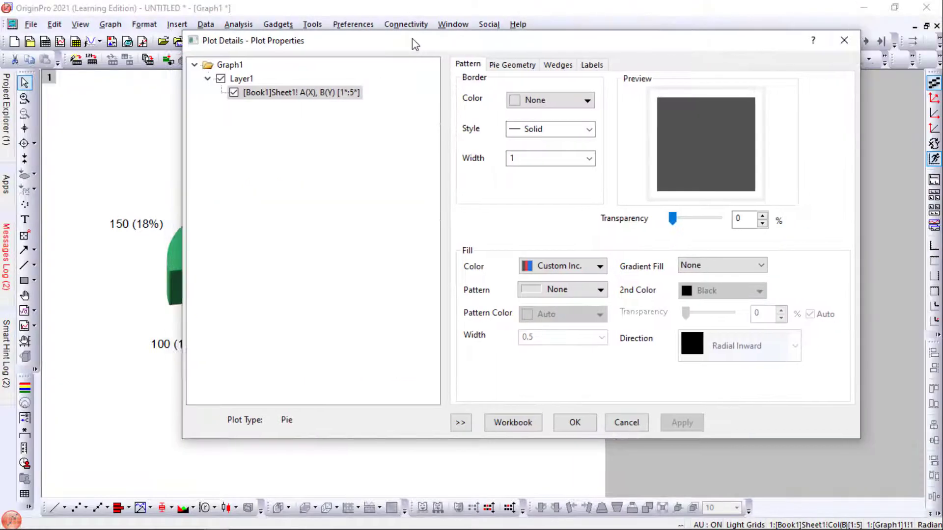
pyautogui.moveTo(525, 203)
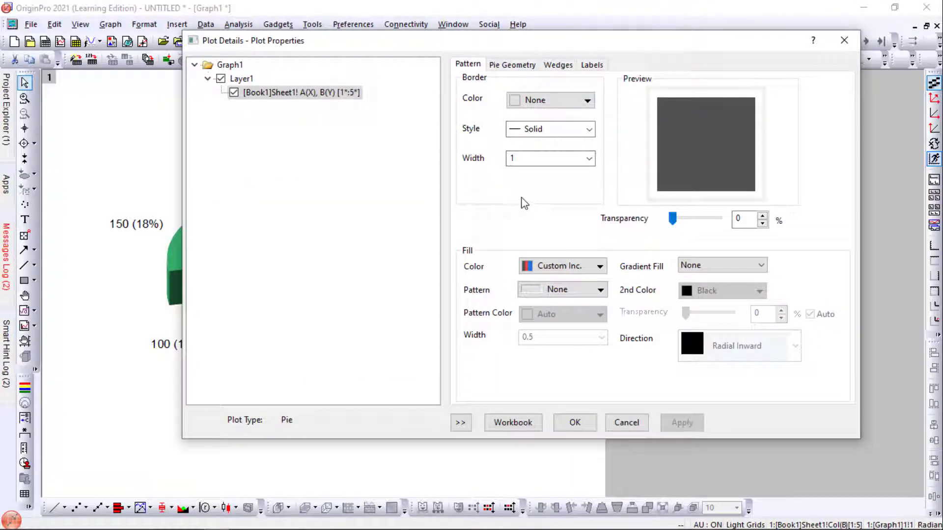
pyautogui.moveTo(541, 423)
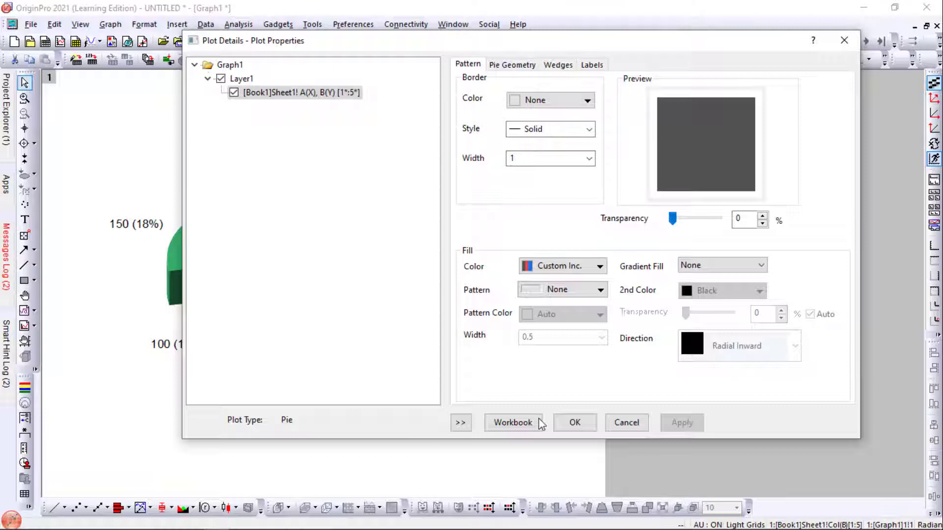
pyautogui.click(574, 423)
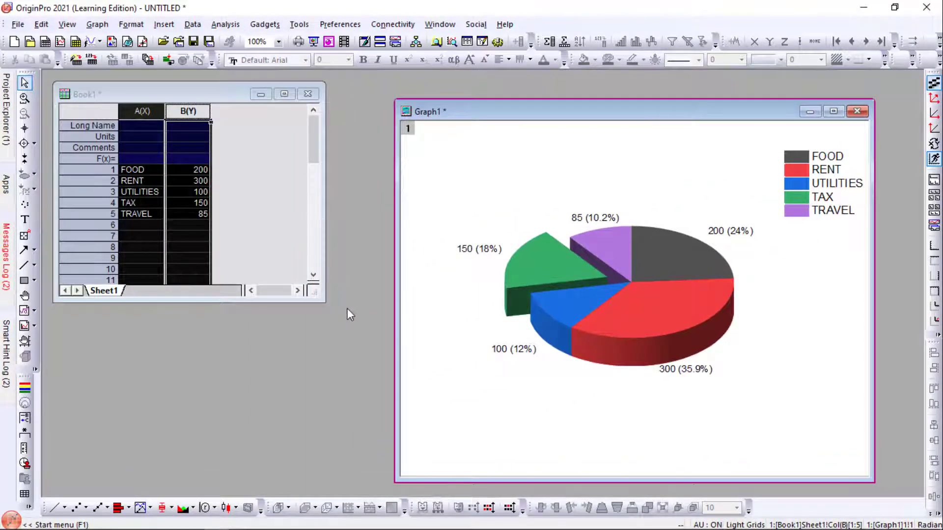
# Step: Activate Book1, select both expense columns, and bring up the plot type list
pyautogui.click(142, 125)
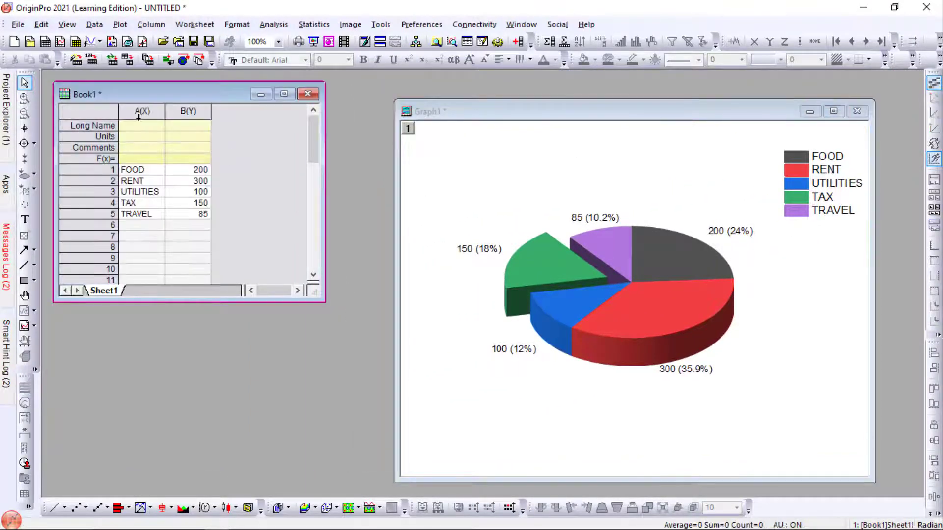
pyautogui.click(189, 111)
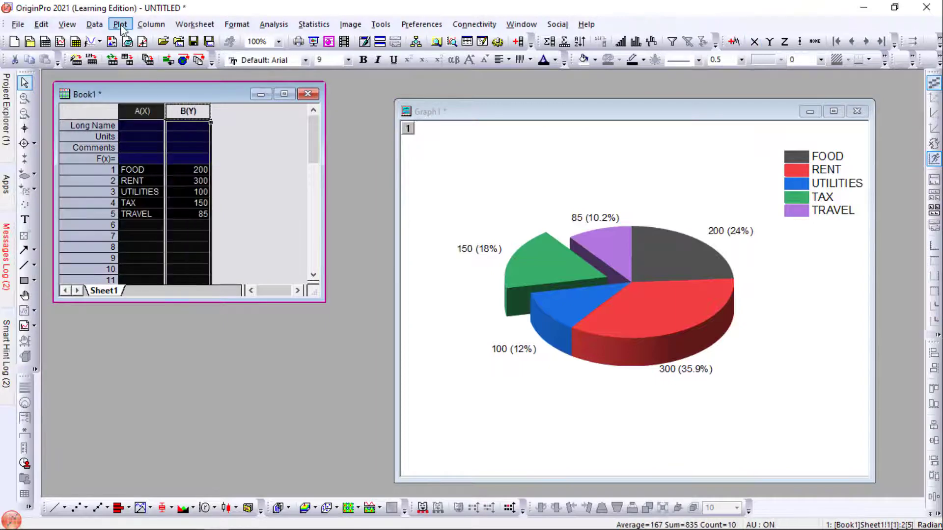
pyautogui.click(120, 23)
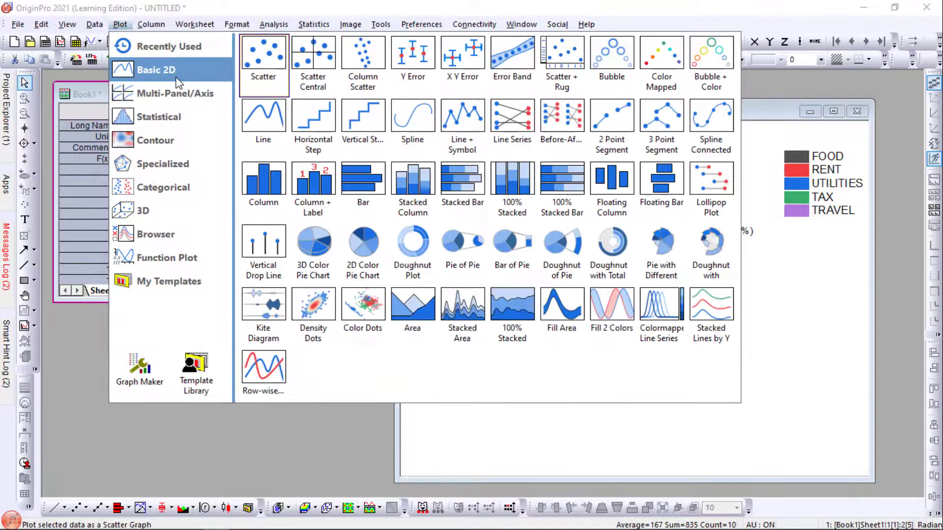
pyautogui.moveTo(362, 252)
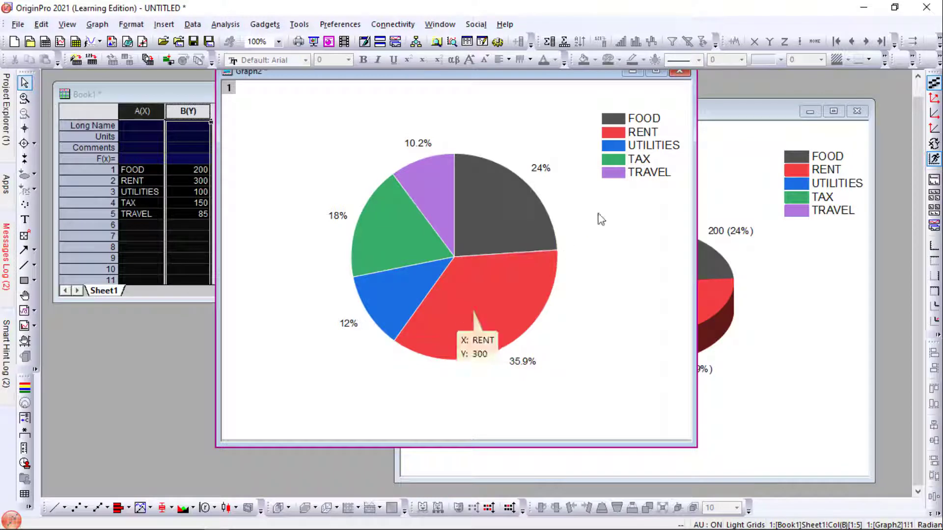
# Step: In the 2D pie's Plot Details, label wedges with values instead of percentages and go to the Pattern settings
pyautogui.click(394, 240)
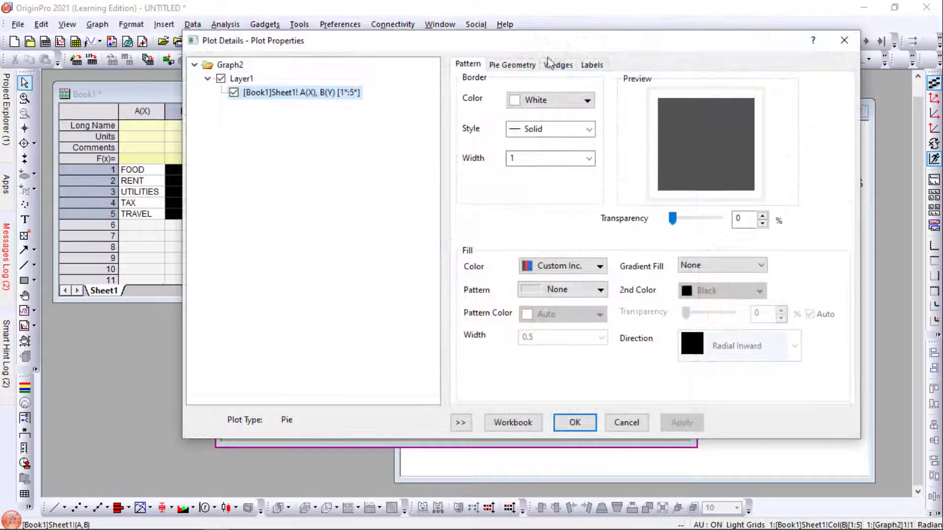
pyautogui.click(591, 64)
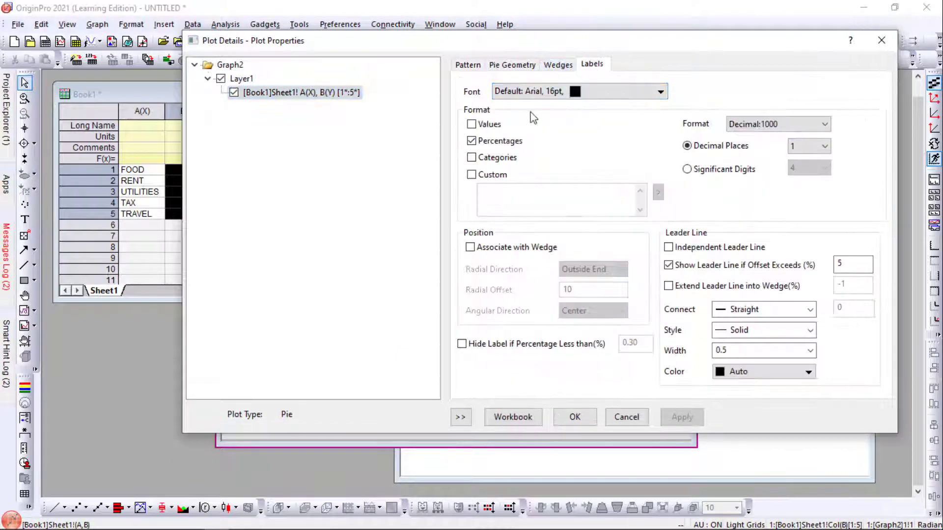
pyautogui.click(471, 124)
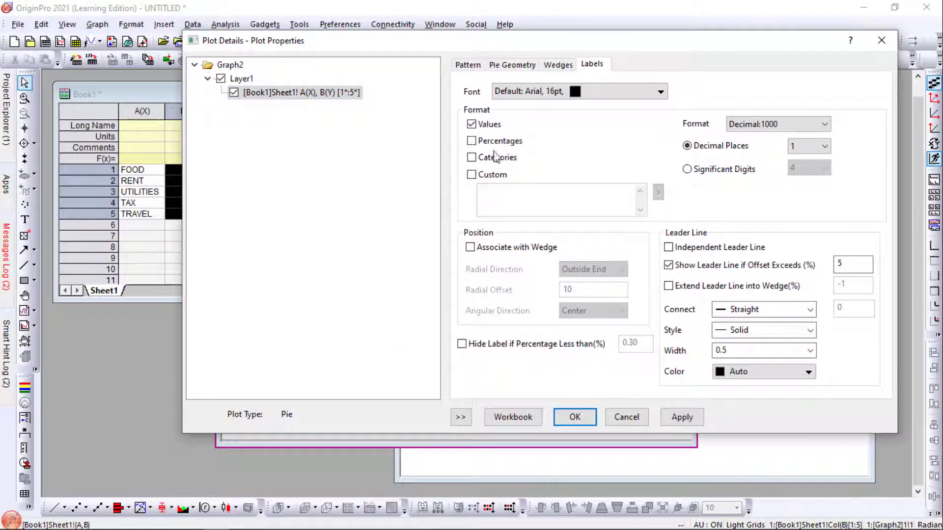
pyautogui.click(512, 65)
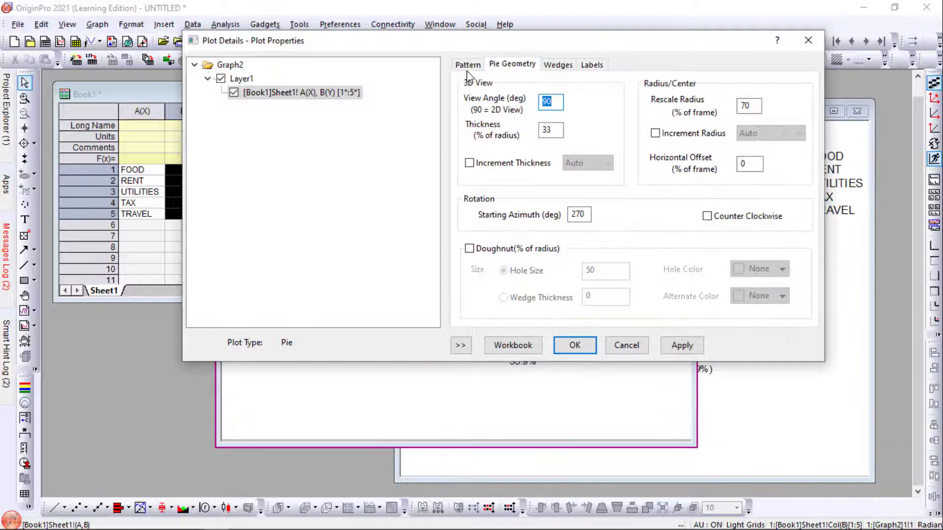
pyautogui.click(467, 64)
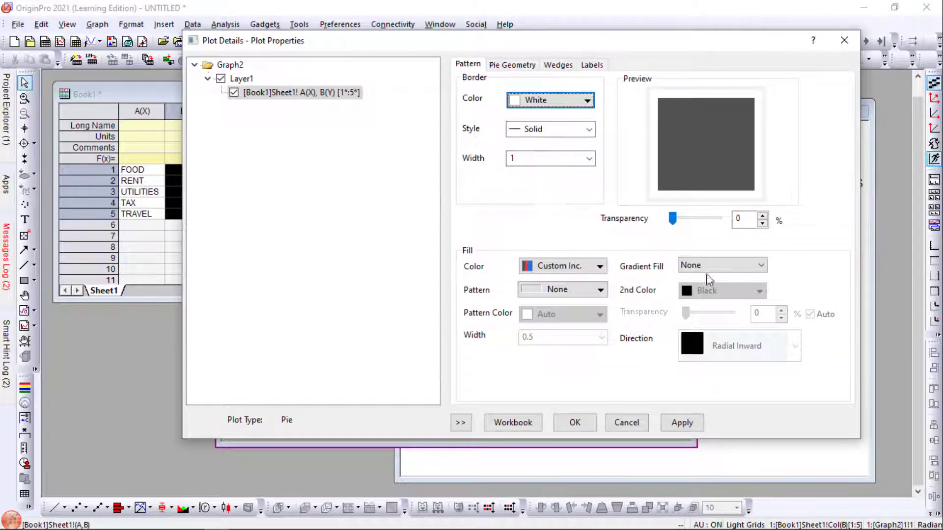
pyautogui.moveTo(586, 124)
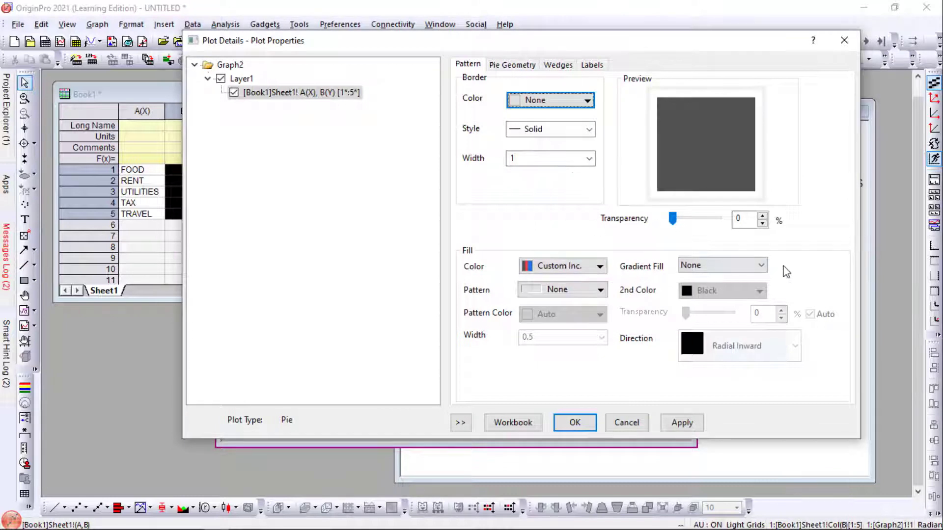
pyautogui.moveTo(511, 79)
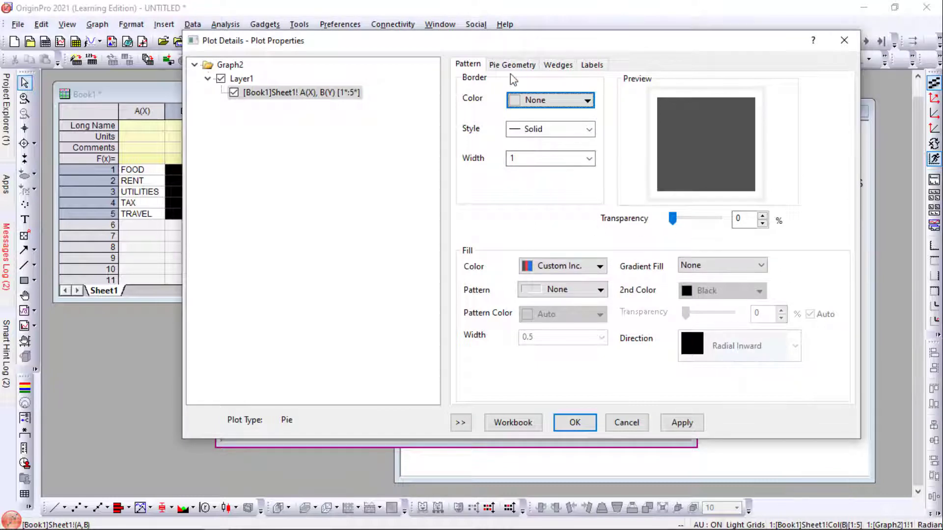
# Step: Explode the TAX wedge on the Wedges tab and confirm with OK
pyautogui.click(557, 65)
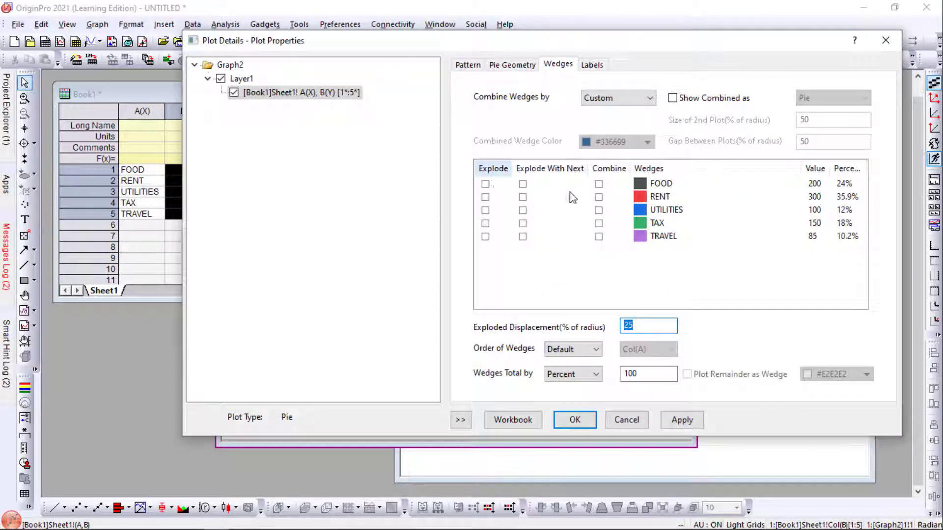
pyautogui.click(485, 223)
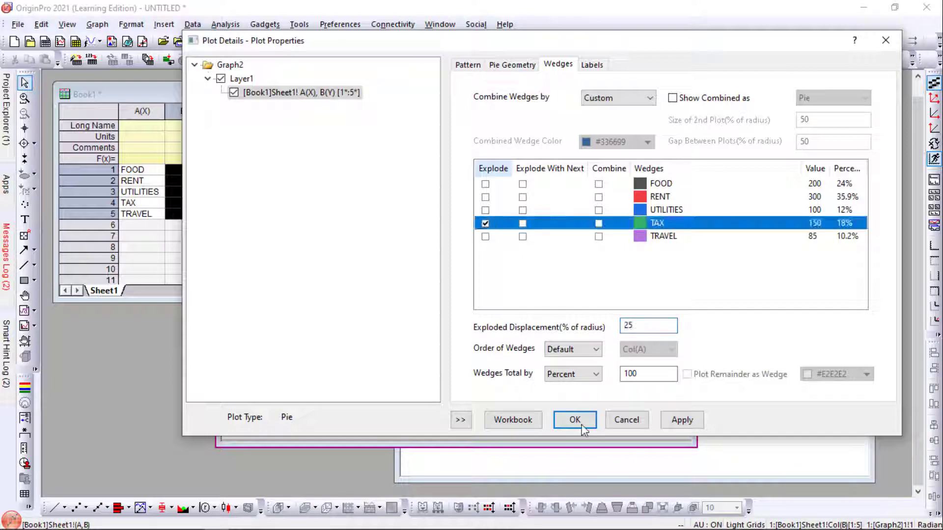
pyautogui.click(573, 419)
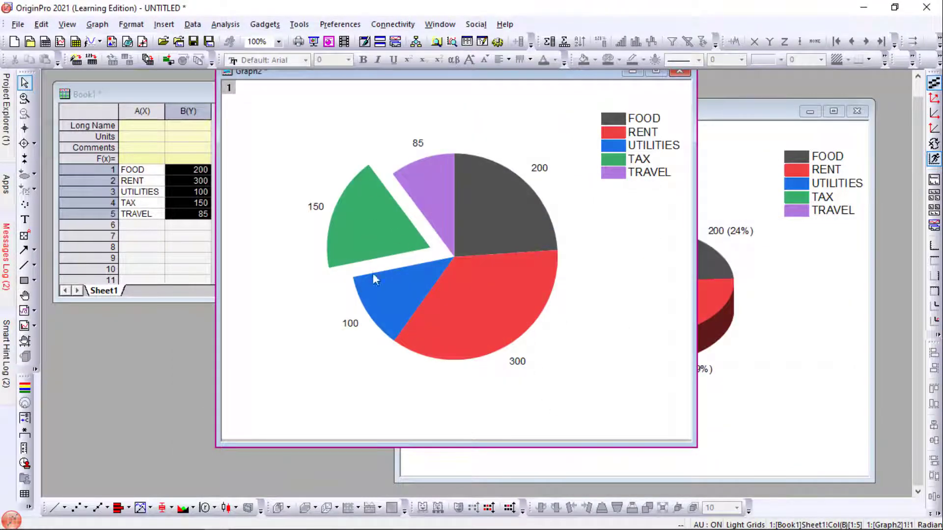